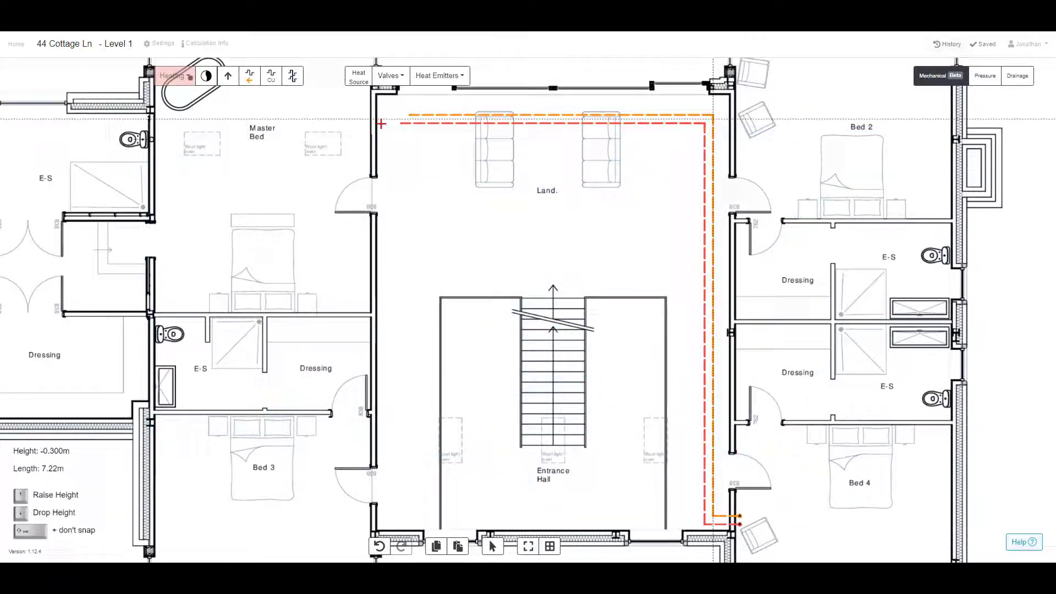
left_click(96, 79)
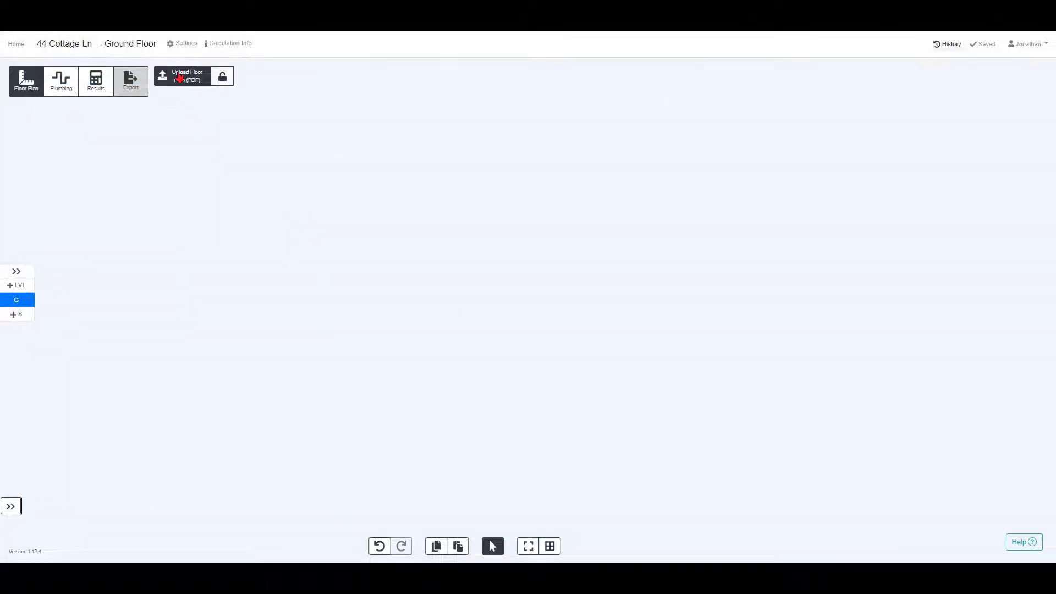
- Upload the Ground Floor PDF onto the level and return to the Plumbing services view
left_click(182, 76)
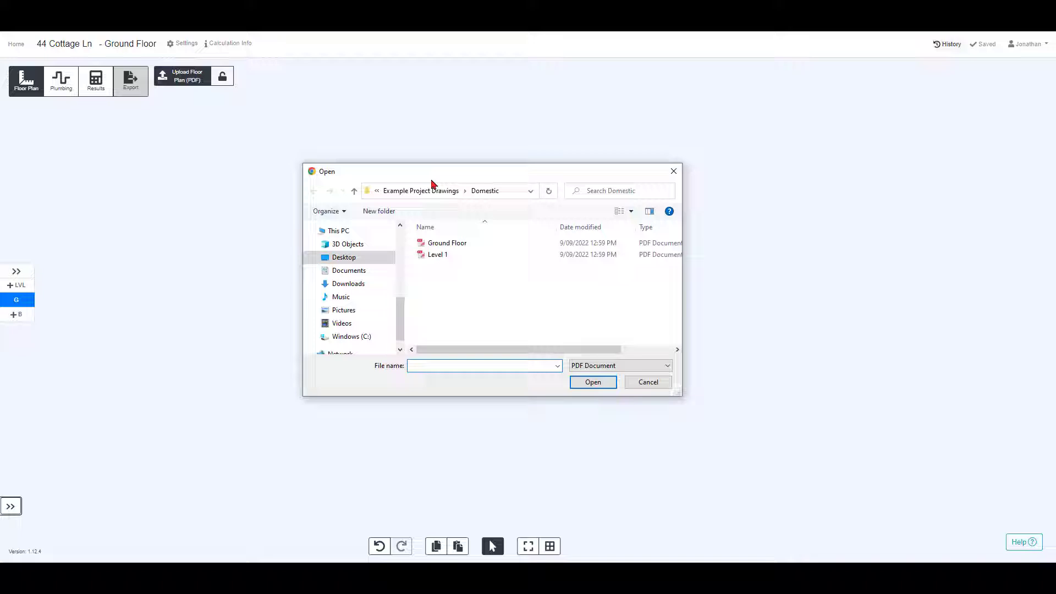
left_click(646, 382)
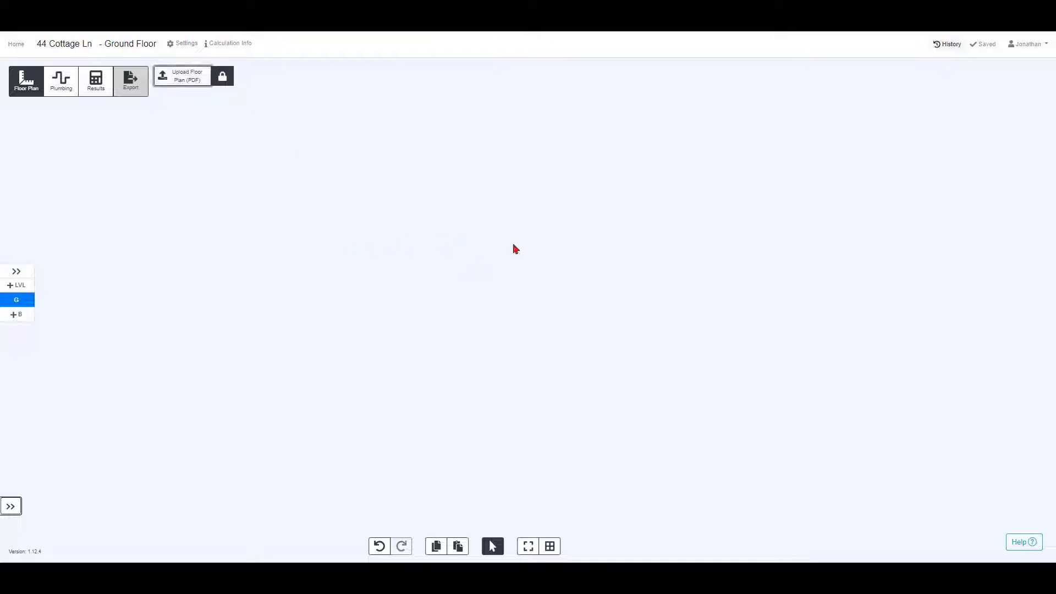
left_click(60, 81)
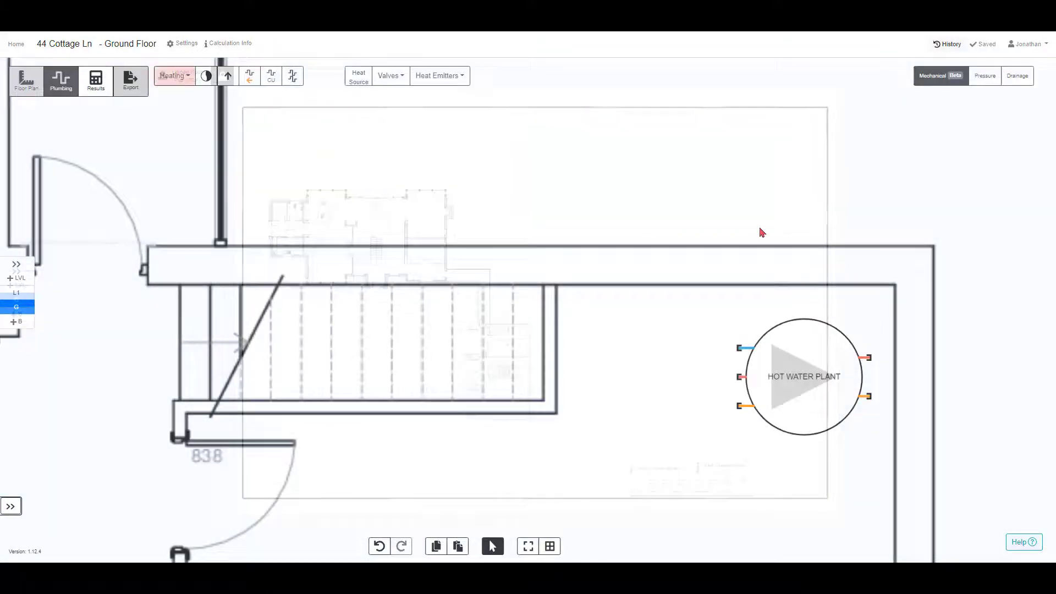
mouse_move(357, 75)
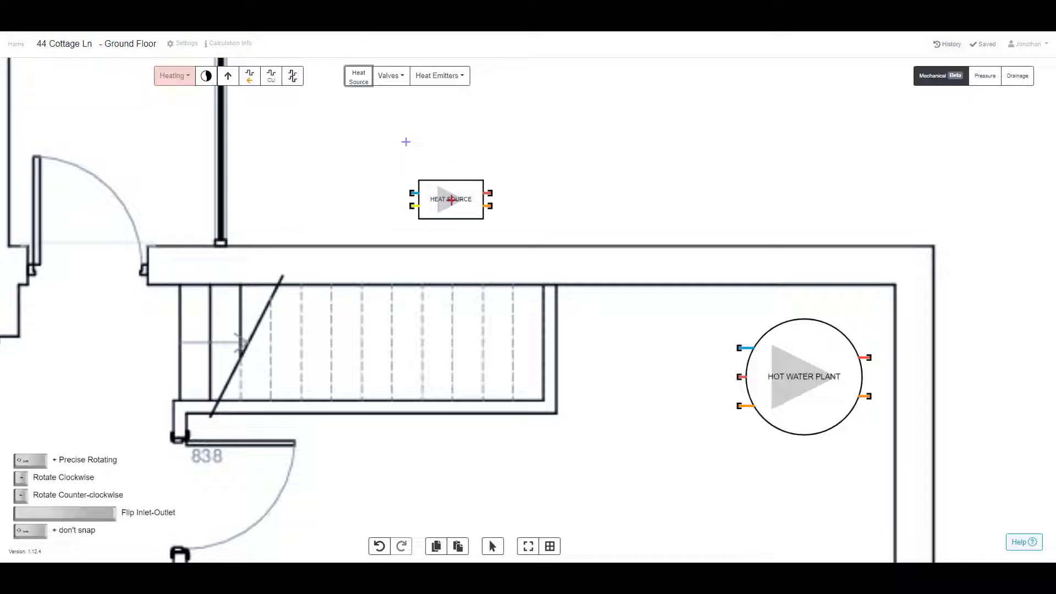
- Place a heat source above the wall, rename it ASHP and give it a custom enlarged size
left_click(450, 199)
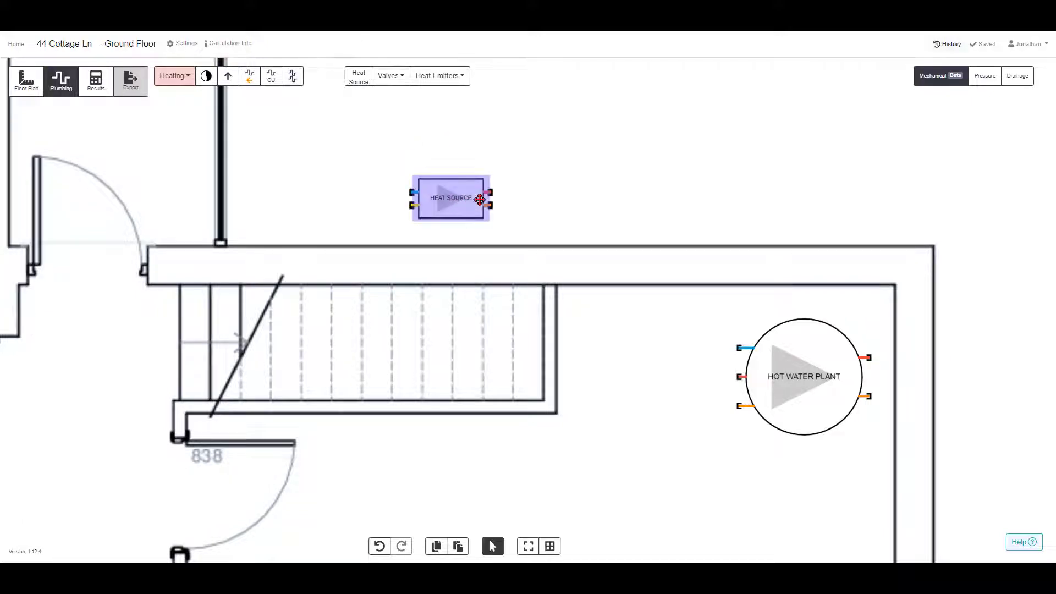
left_click(450, 198)
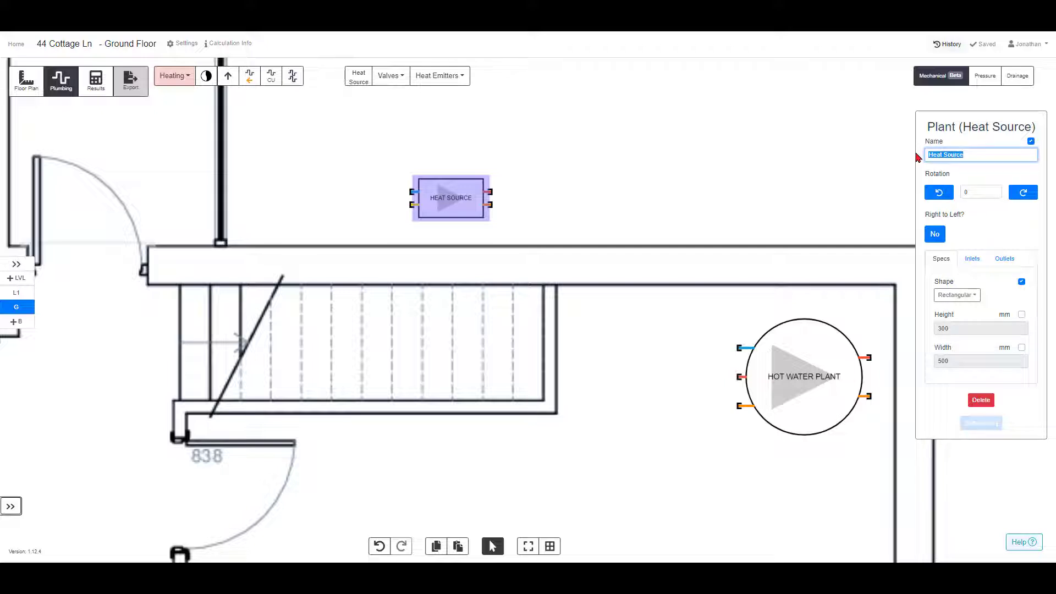
type("ASHP")
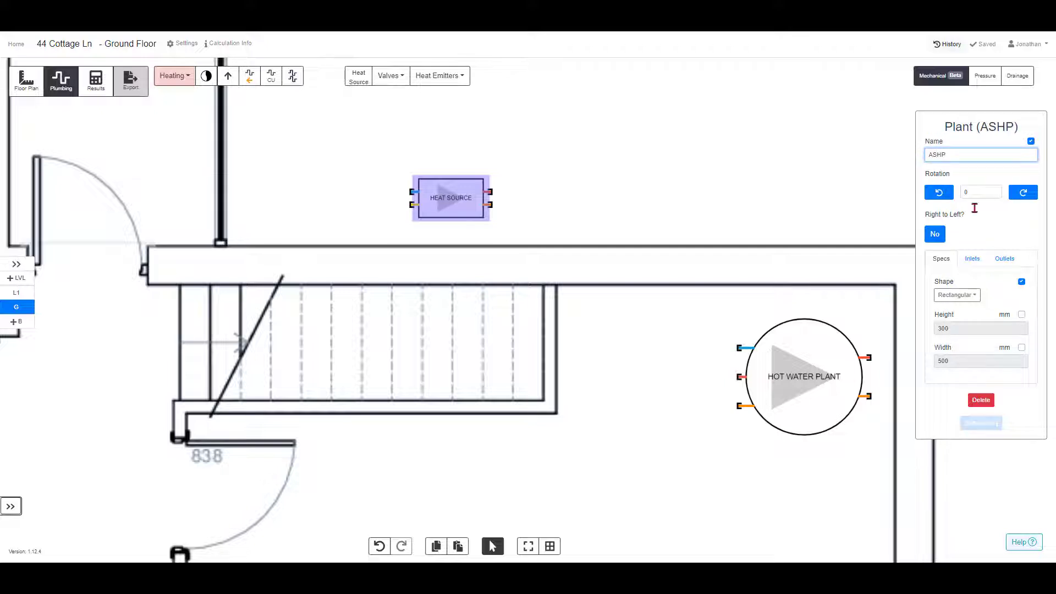
left_click(1021, 315)
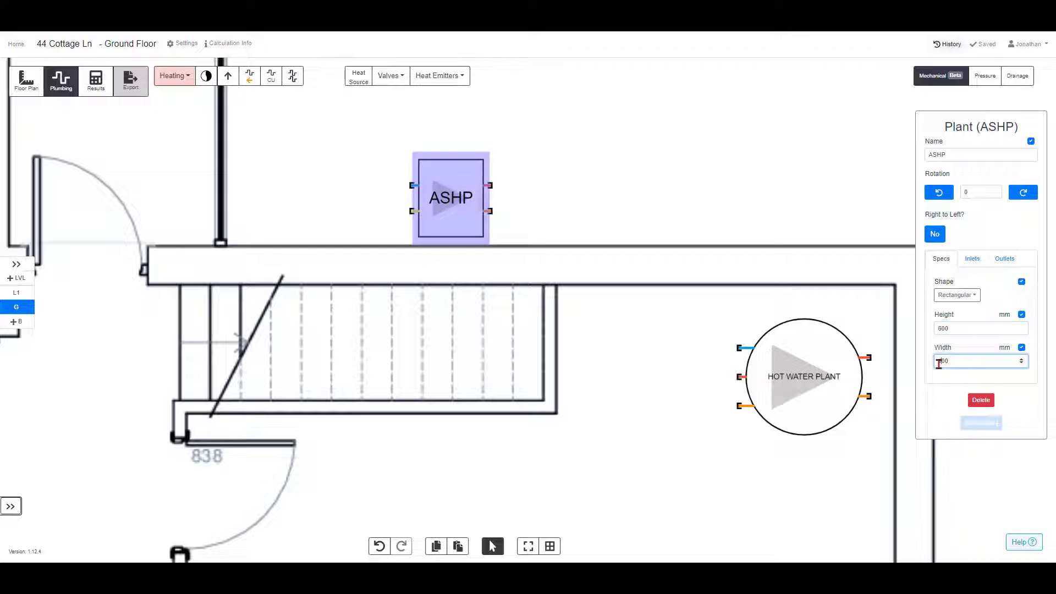
- Set the ASHP's cold water inlet to No in its inlet settings
left_click(972, 259)
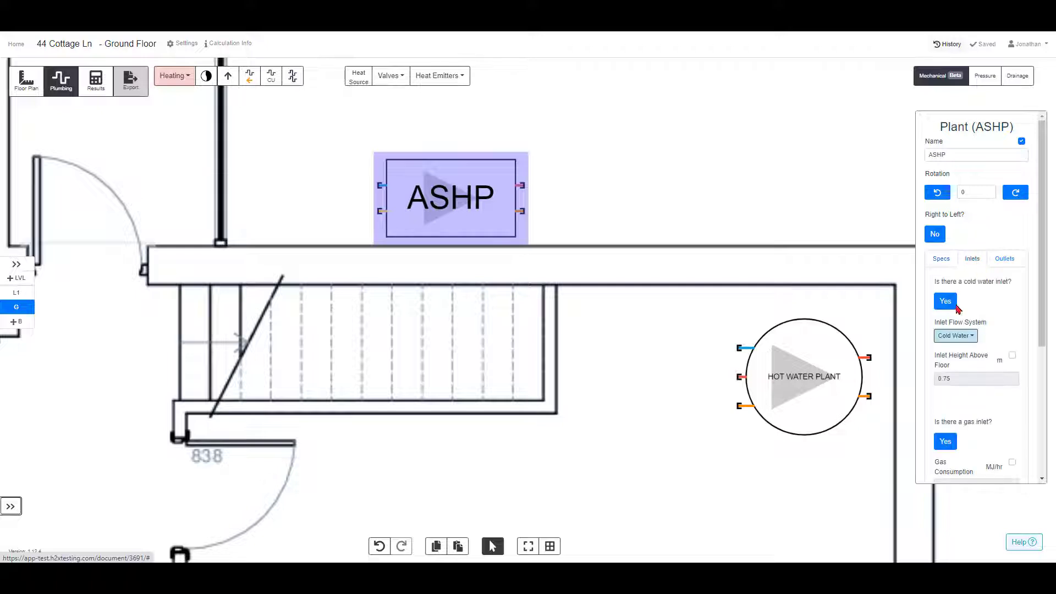
left_click(944, 300)
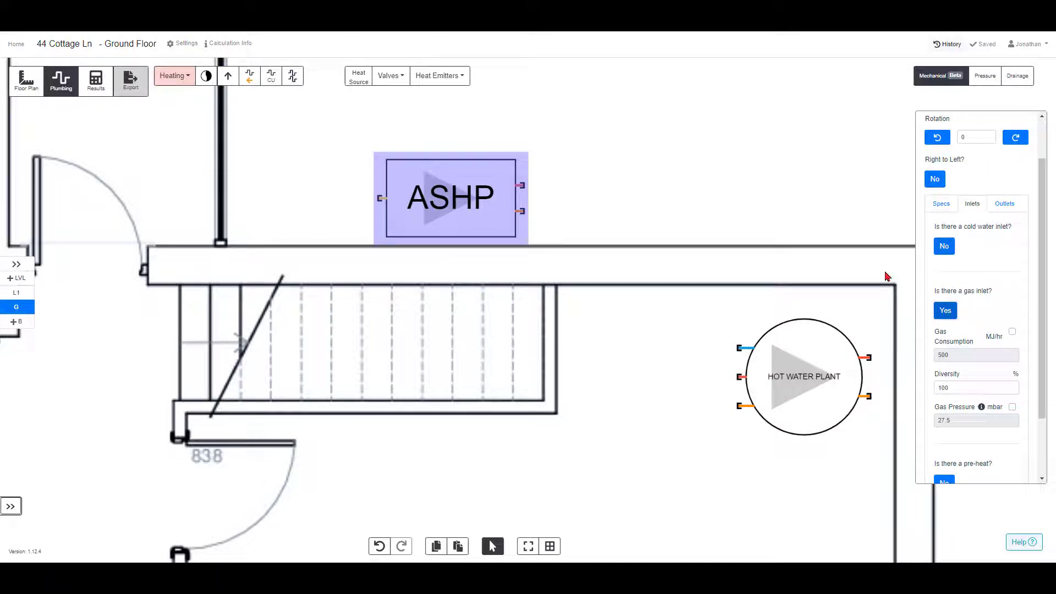
left_click(567, 184)
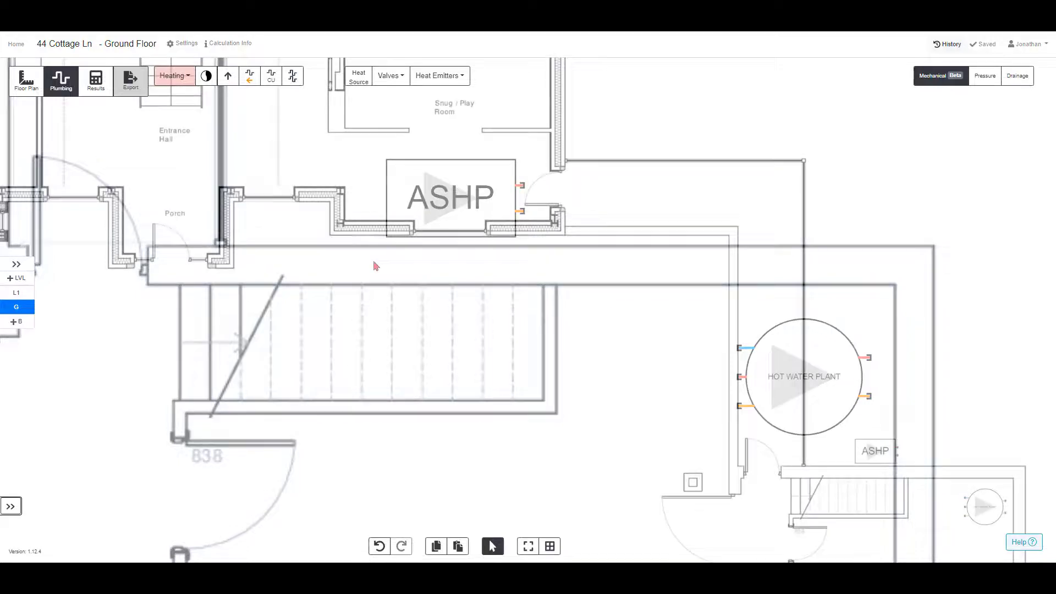
- Route the heating flow and return pipes from the ASHP around the stairwell along the front wall
left_click(294, 75)
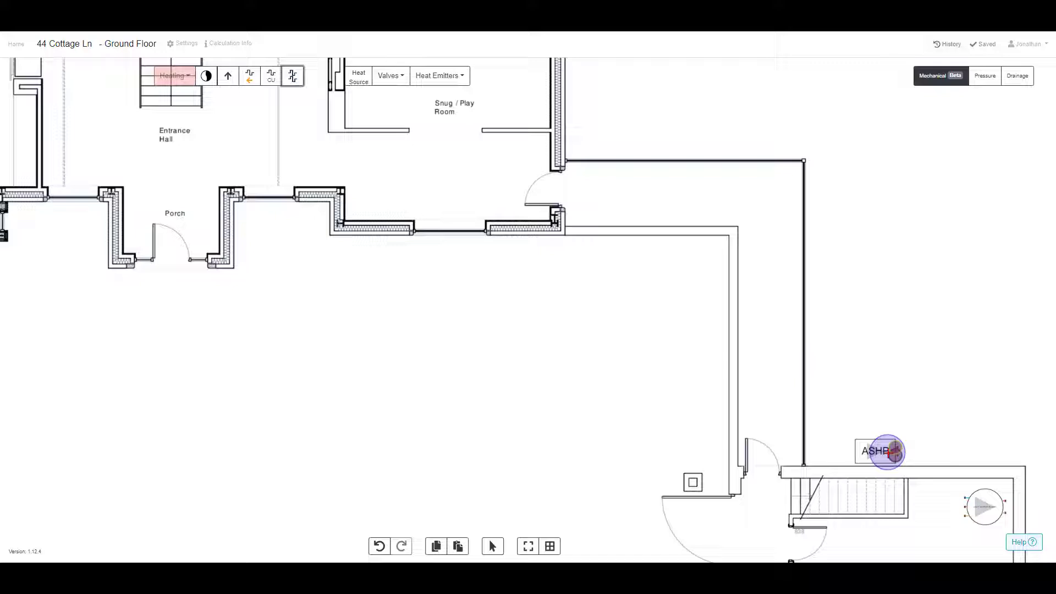
left_click(882, 451)
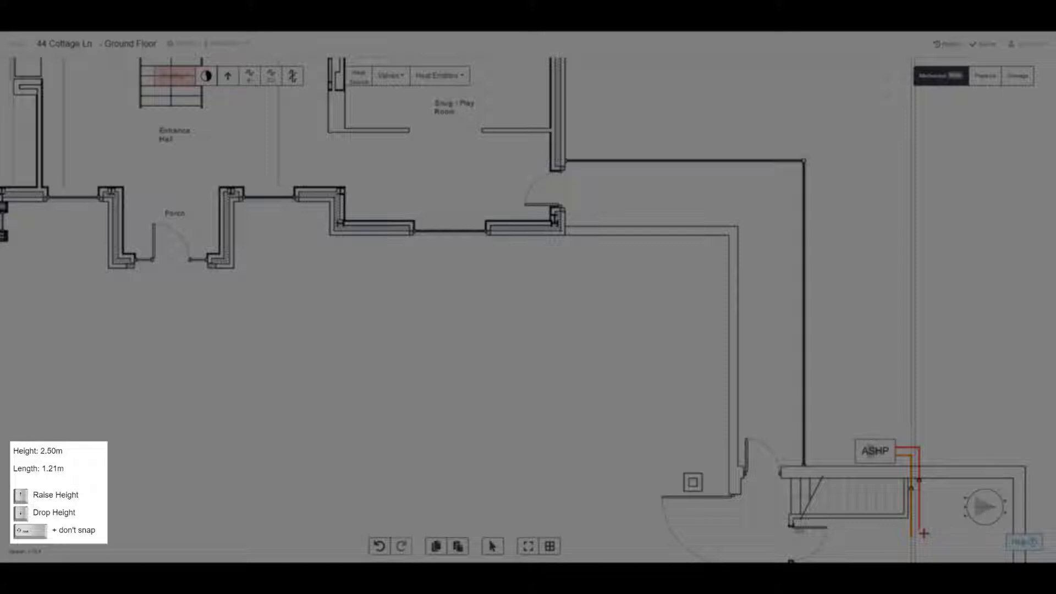
left_click(21, 494)
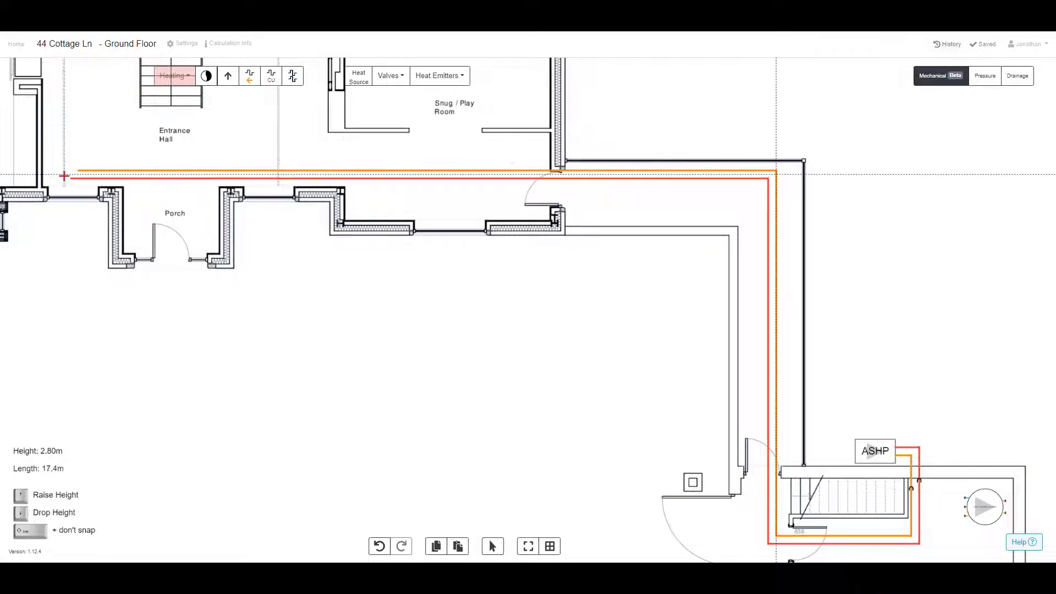
left_click_drag(64, 176, 60, 74)
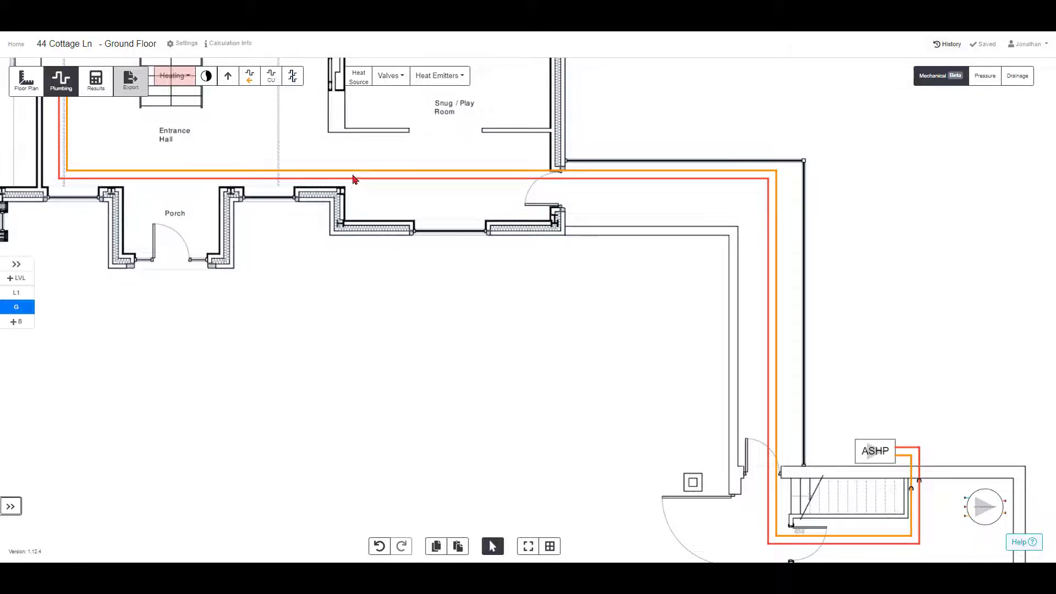
- Add risers on both pipes and continue them on Level 1 around the landing, then return to Ground Floor
left_click(228, 75)
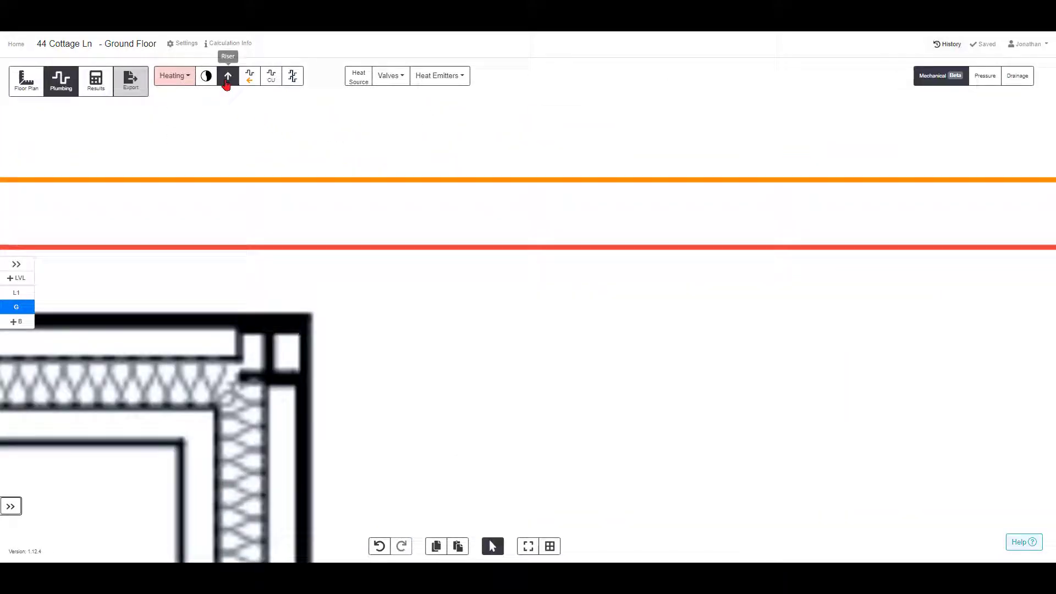
left_click(228, 75)
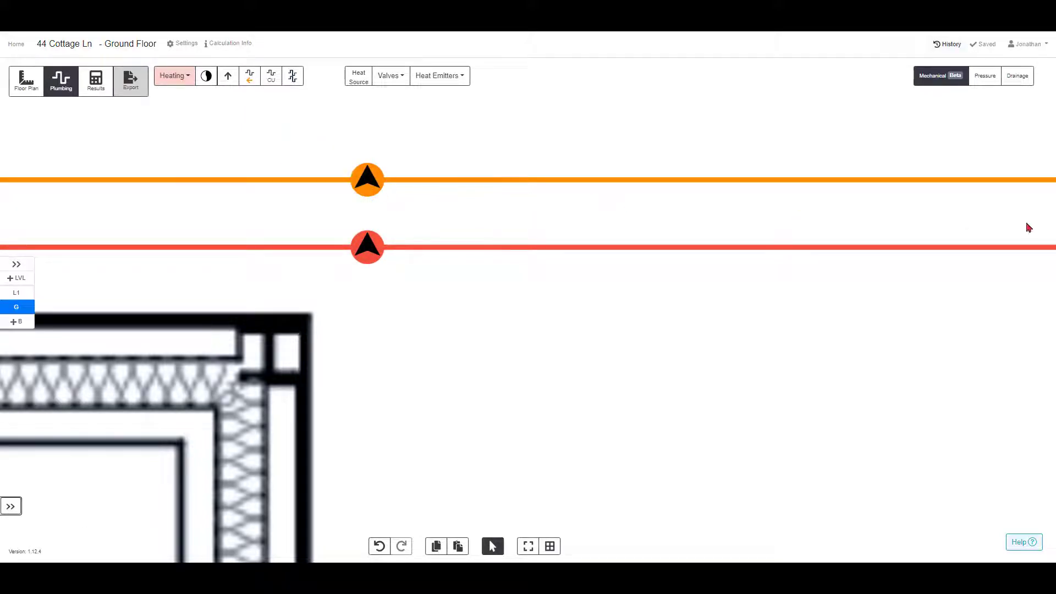
left_click(15, 292)
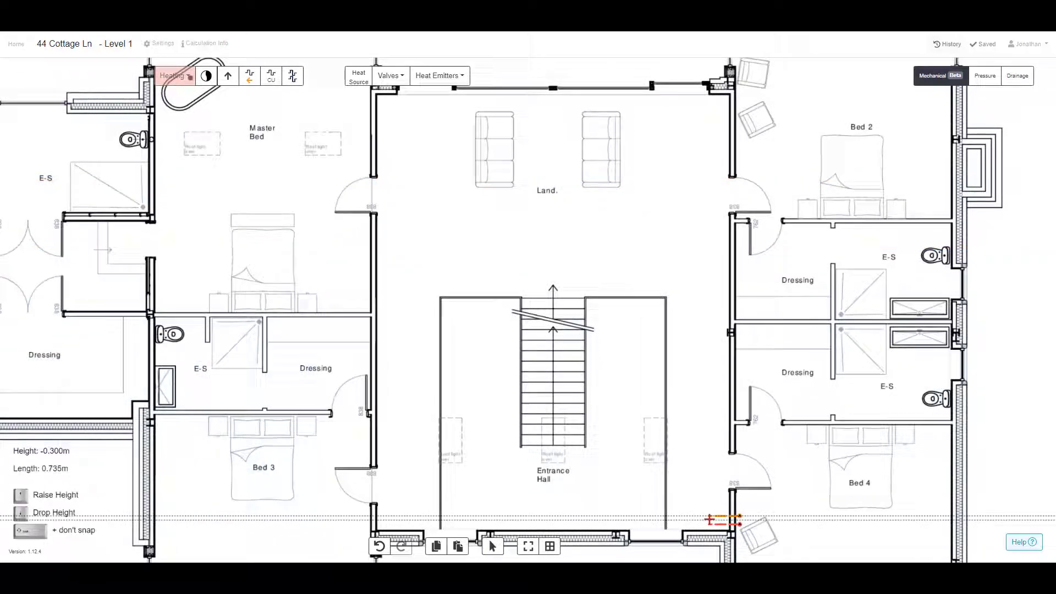
left_click(618, 121)
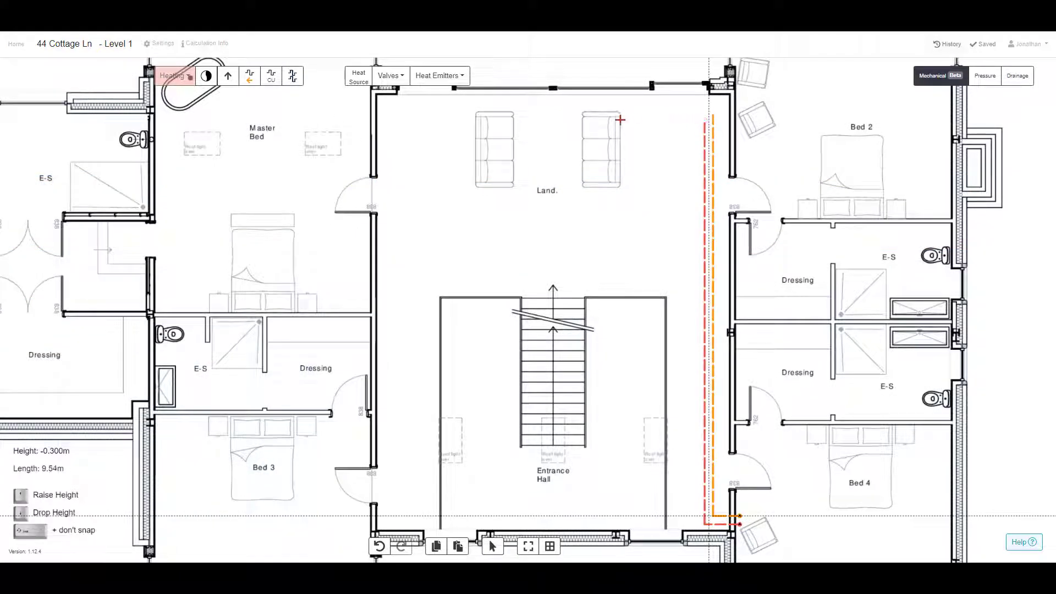
left_click(379, 124)
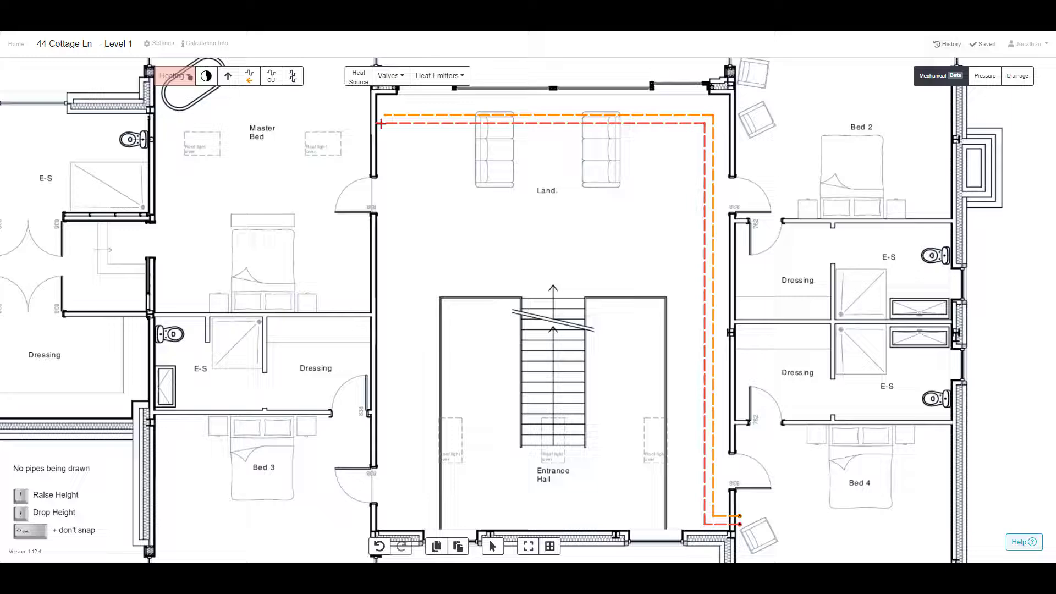
left_click(15, 307)
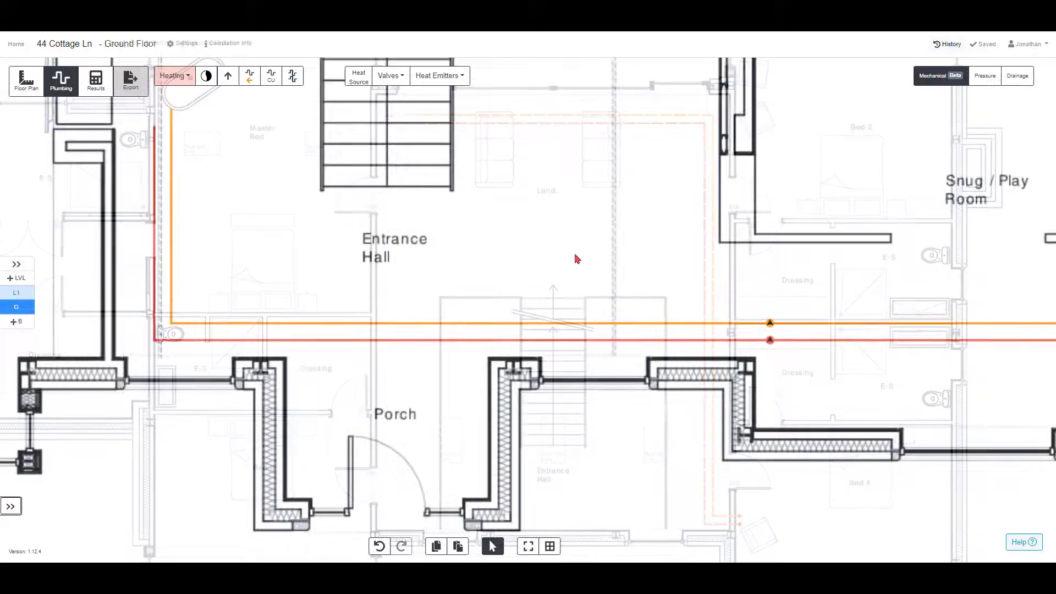
- Place a 9kW Manifold from the Heat Emitters list beside the Entrance Hall on the pipes
left_click(439, 75)
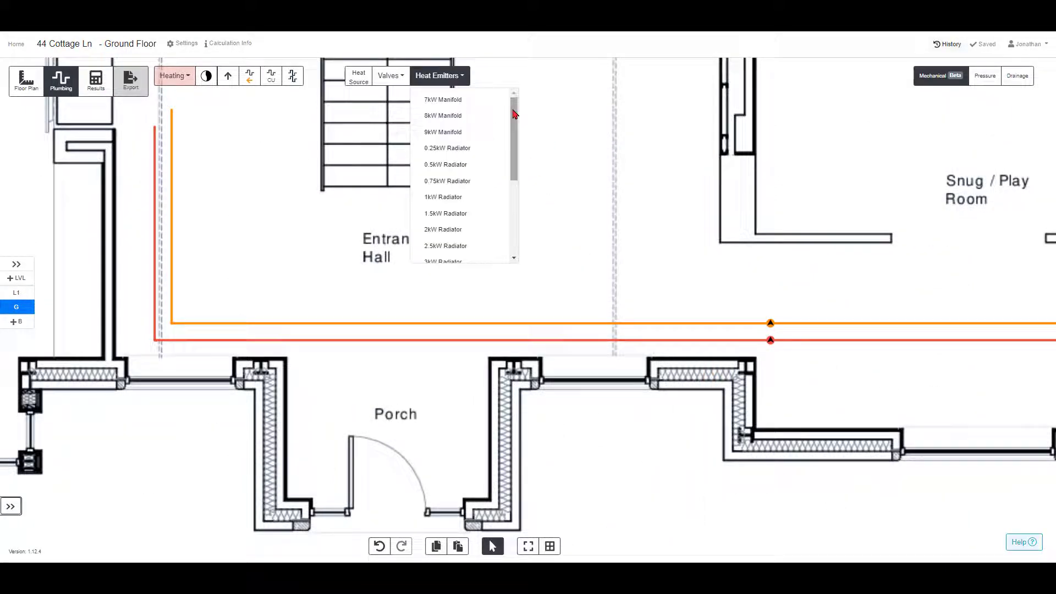
scroll("down", 3)
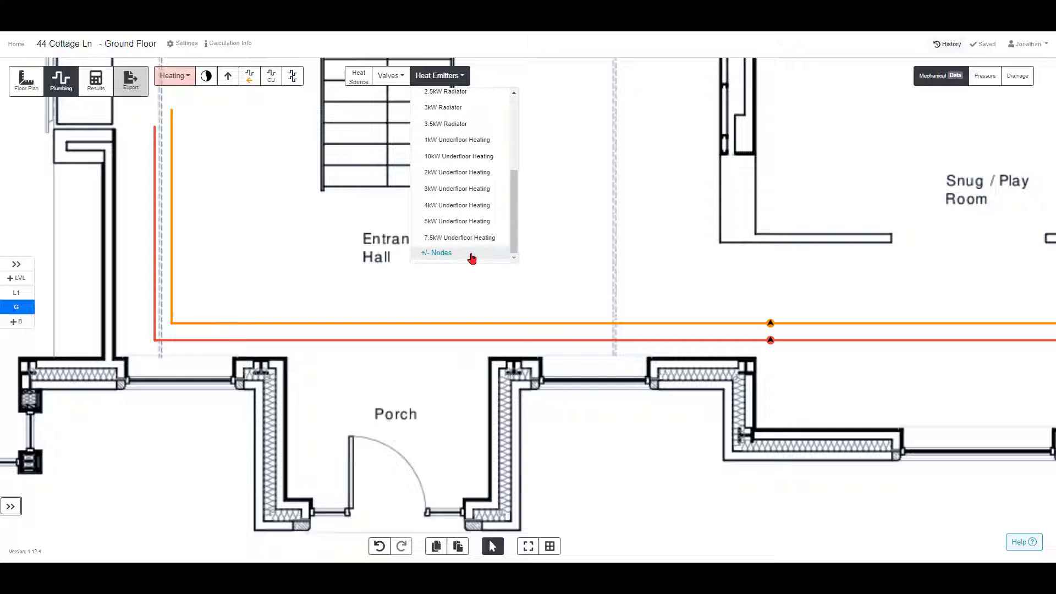
scroll("up", 3)
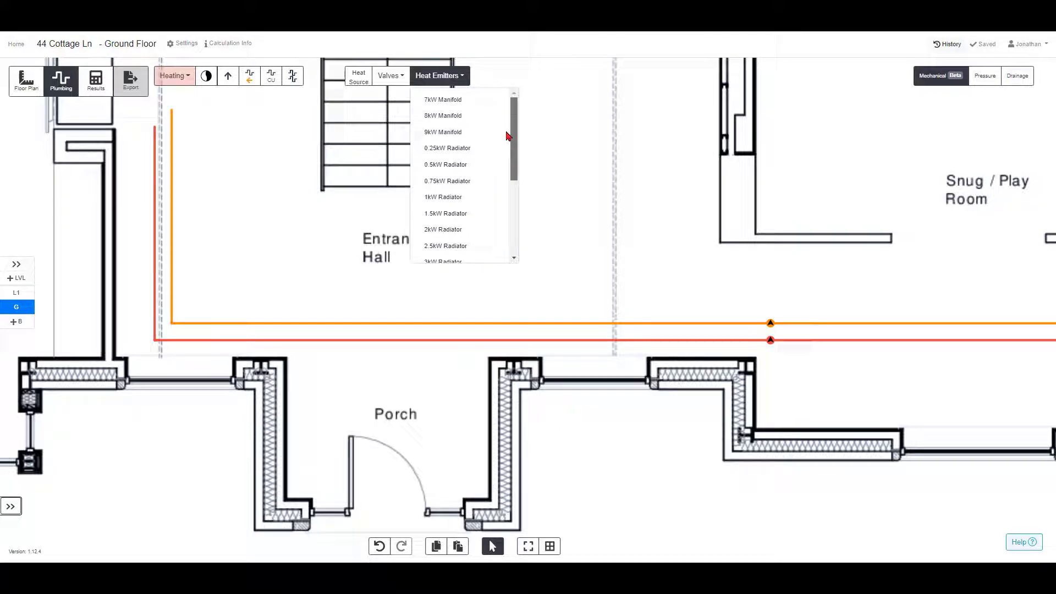
left_click(443, 131)
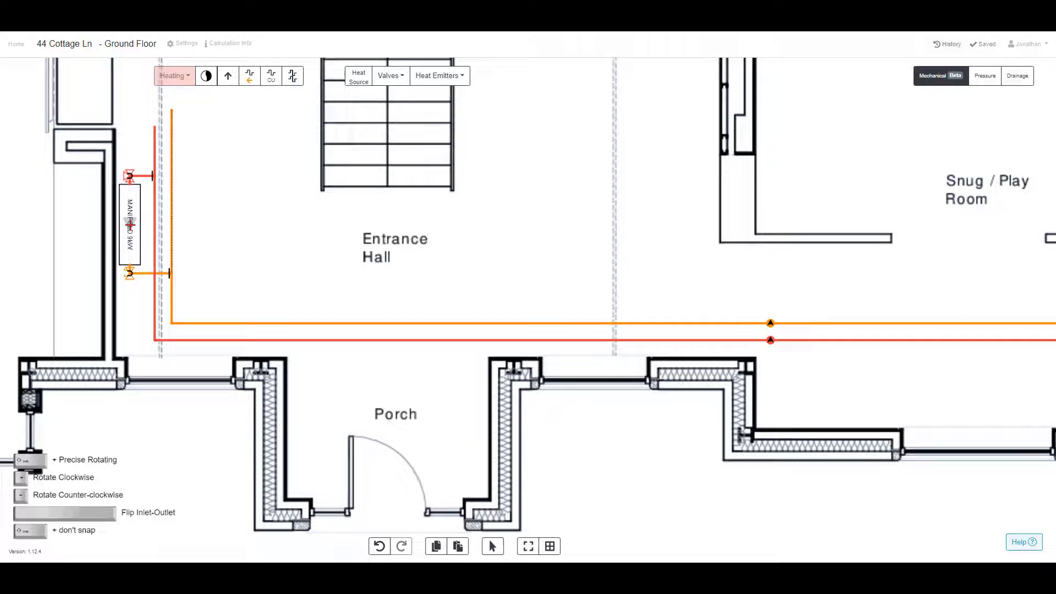
- Place a 7kW Manifold off the main pipe run, tied into flow and return
left_click(439, 75)
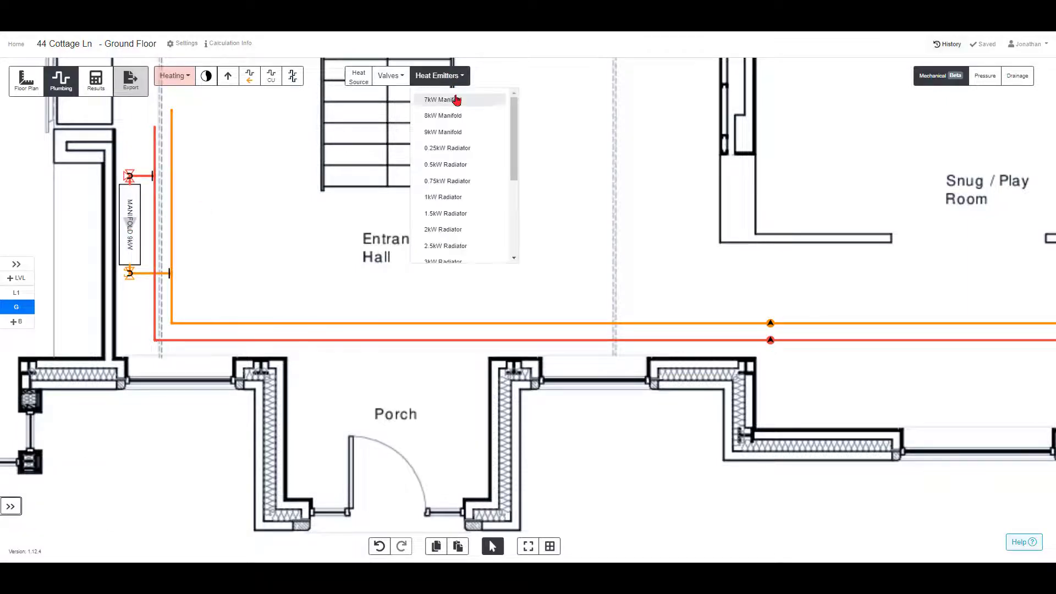
left_click(443, 99)
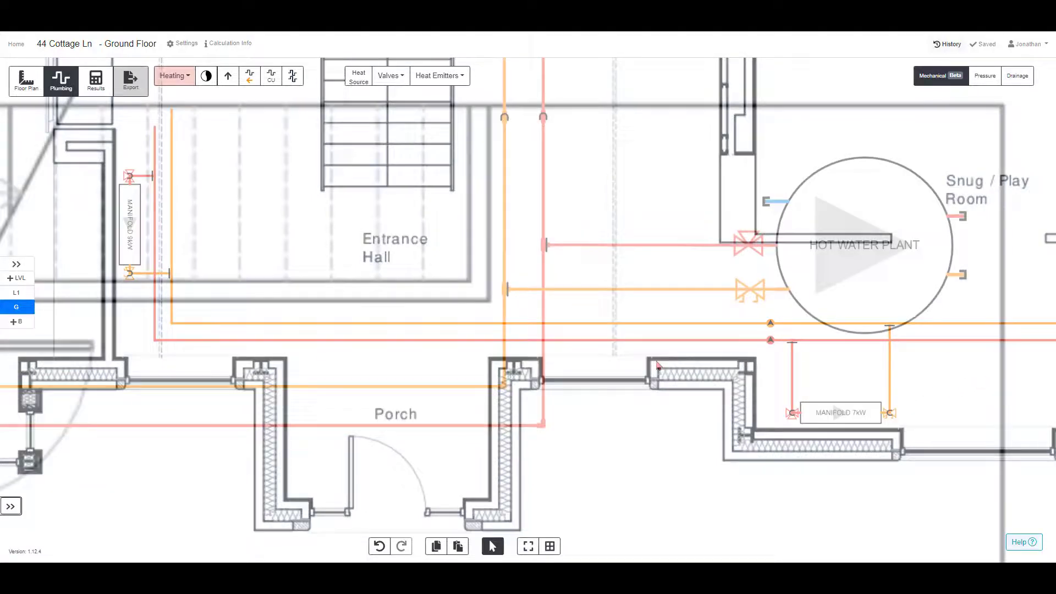
left_click(389, 75)
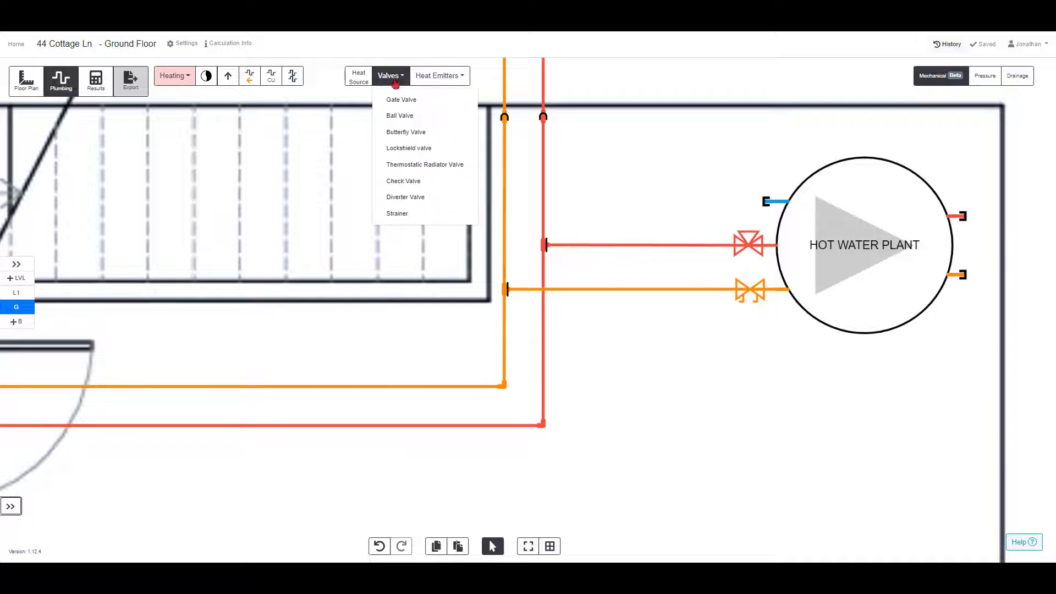
mouse_move(404, 197)
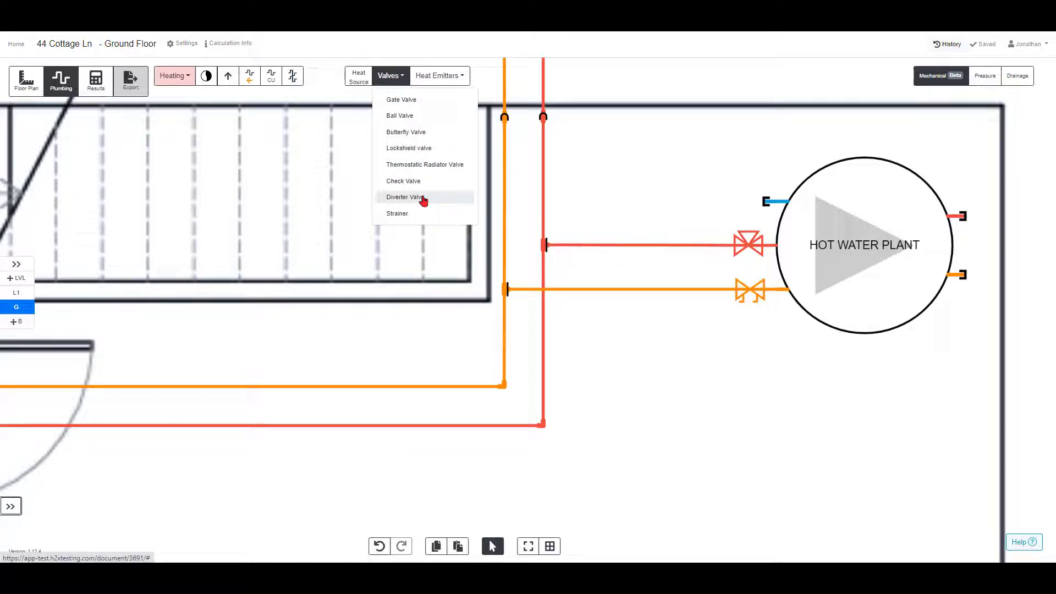
- Add a Diverter Valve on the red flow pipe feeding the hot water plant
left_click(403, 197)
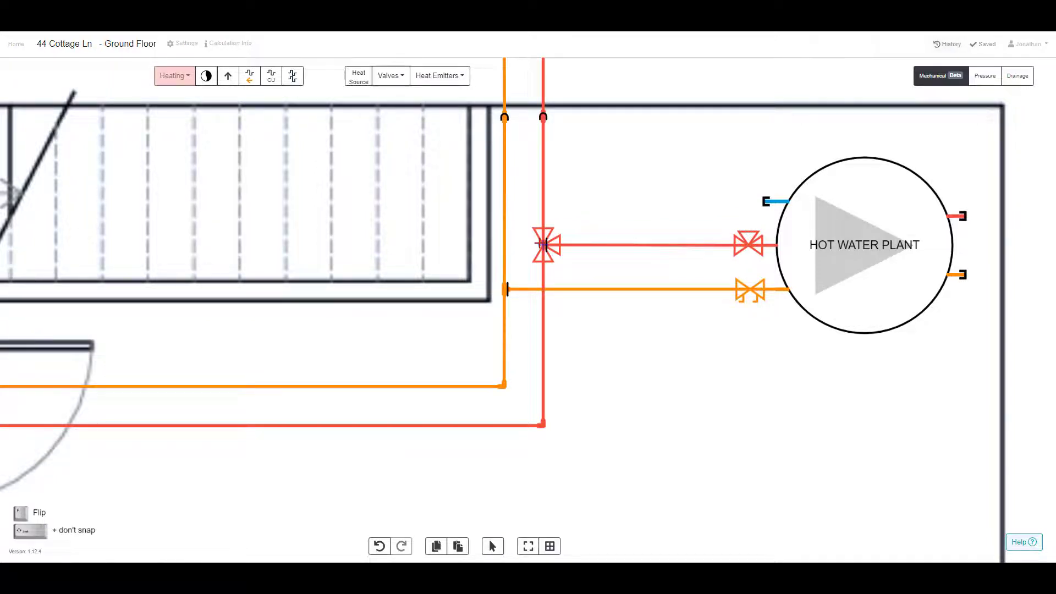
left_click(389, 75)
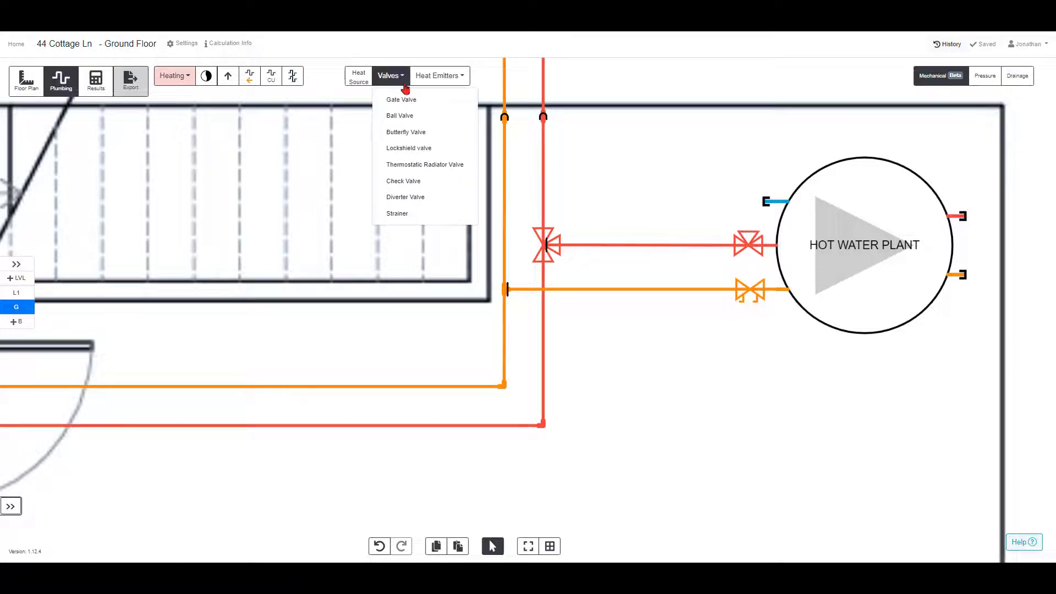
left_click(401, 99)
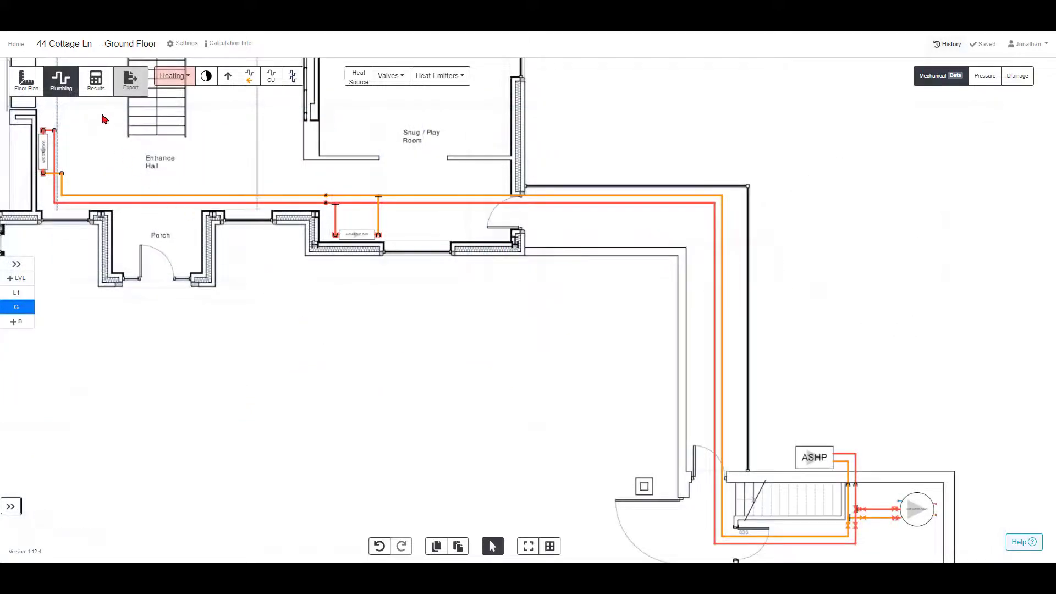
- Show calculated results with the plant's Recirculation Pump Duty displayed
left_click(95, 81)
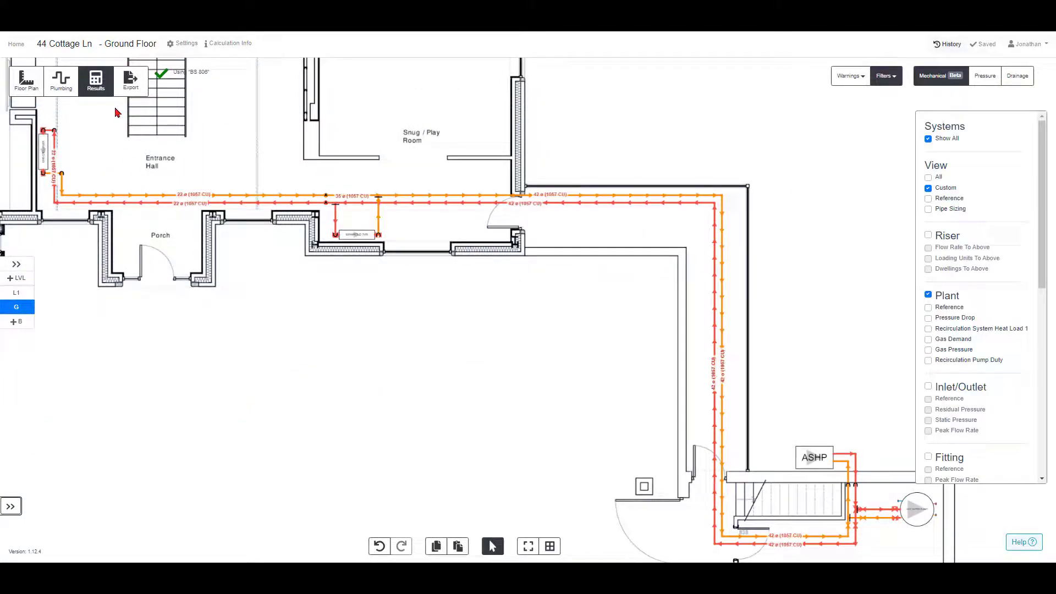
mouse_move(813, 493)
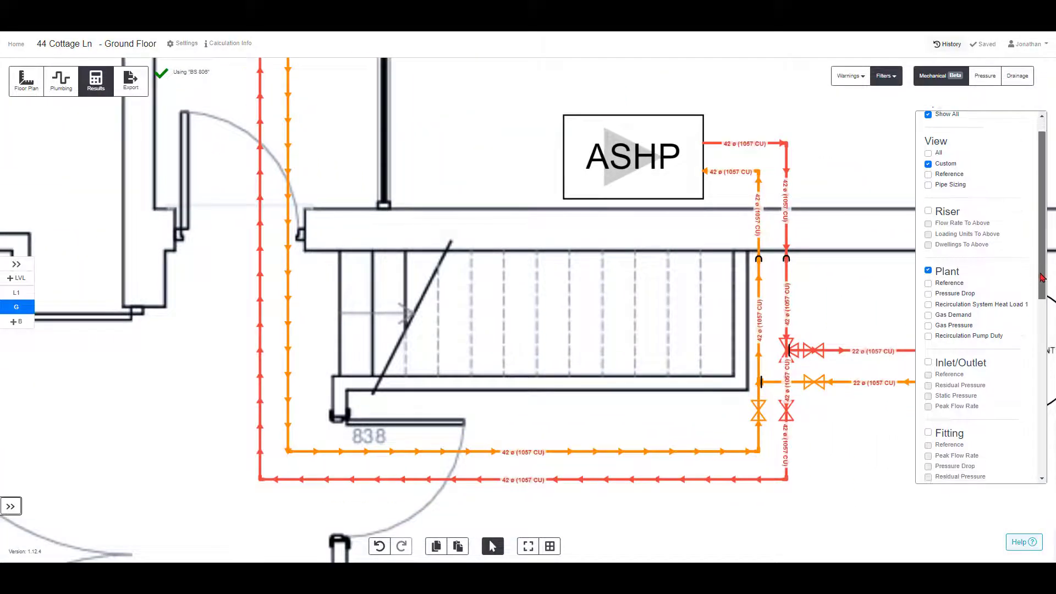
scroll("down", 3)
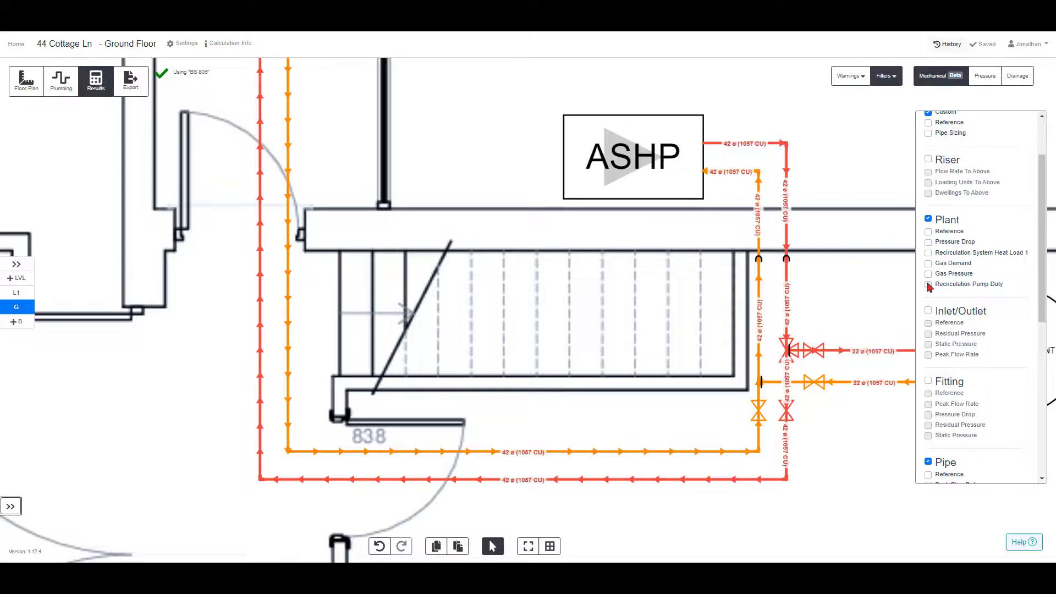
left_click(928, 284)
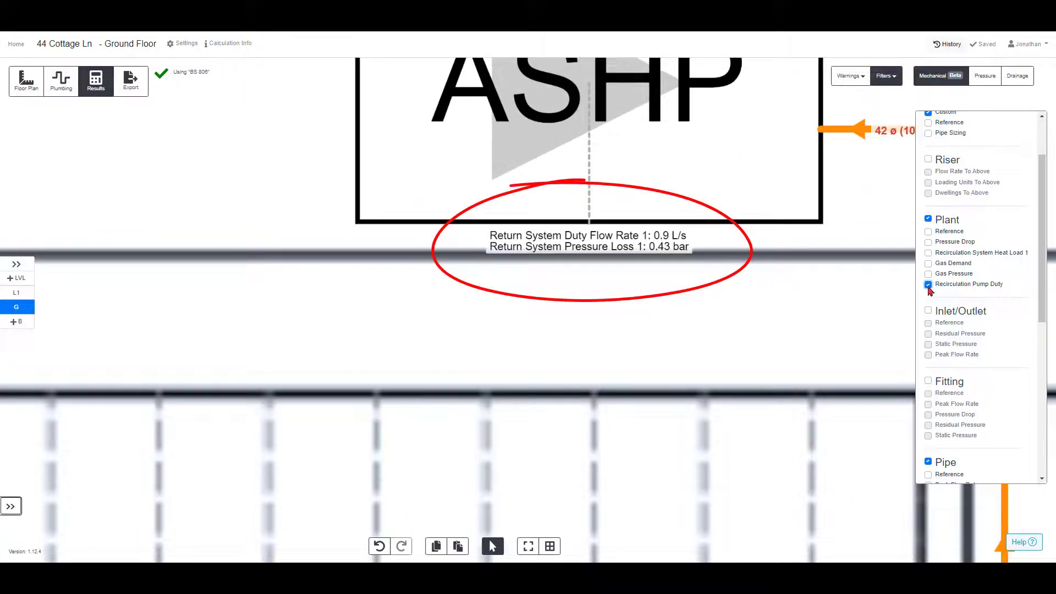
left_click(929, 253)
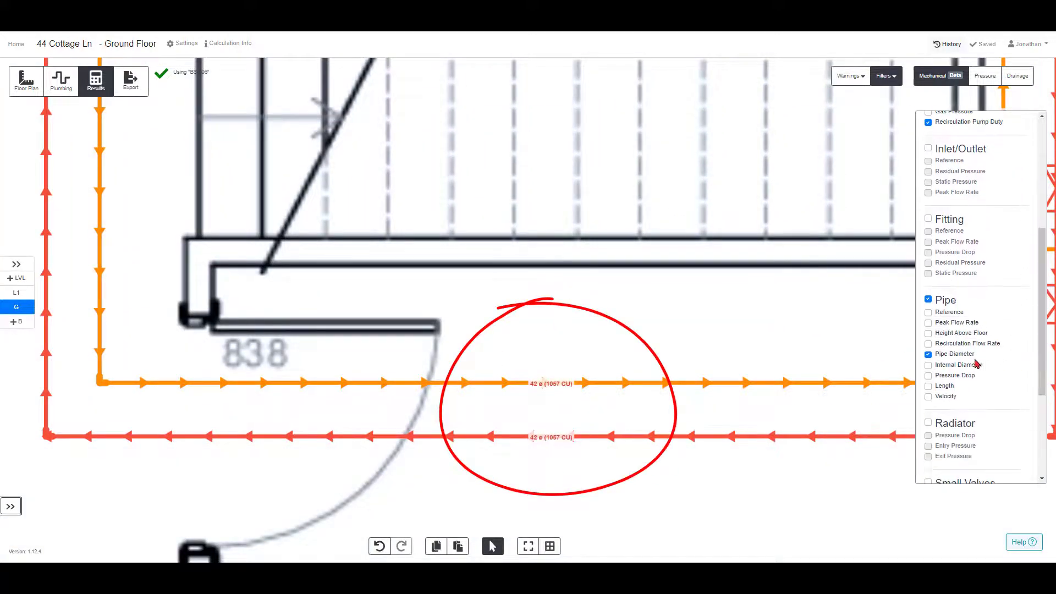
- Label pipes with Recirculation Flow Rate, Height Above Floor, Velocity and Pressure Drop
left_click(929, 343)
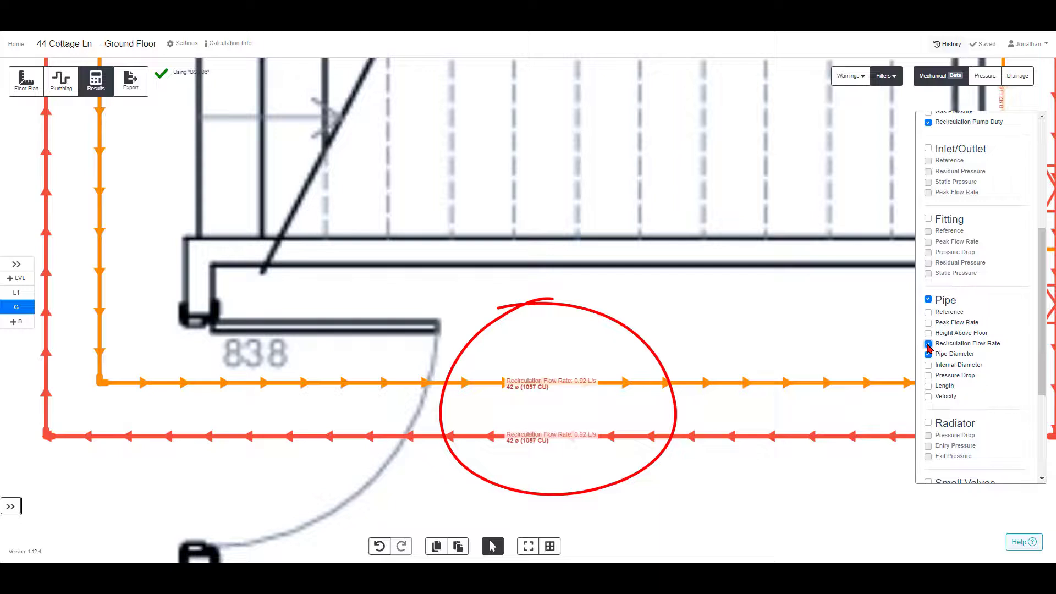
left_click(929, 333)
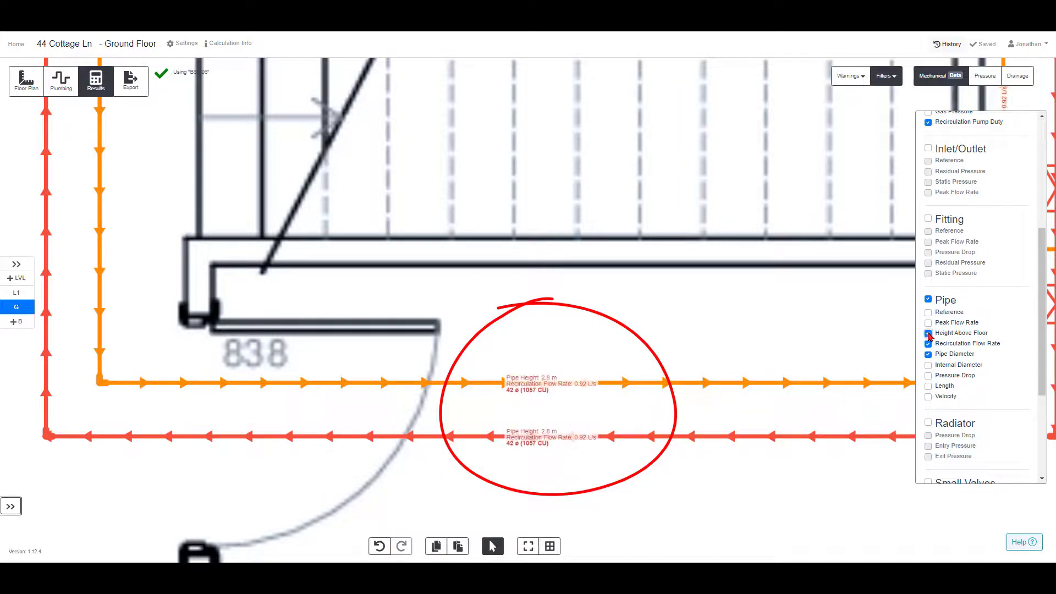
left_click(928, 396)
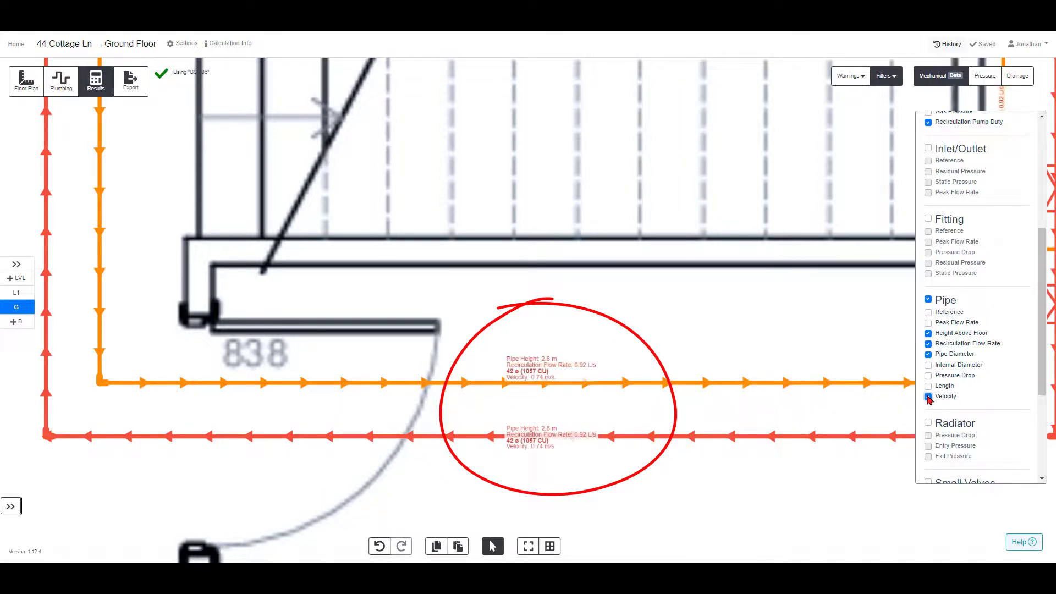
left_click(927, 375)
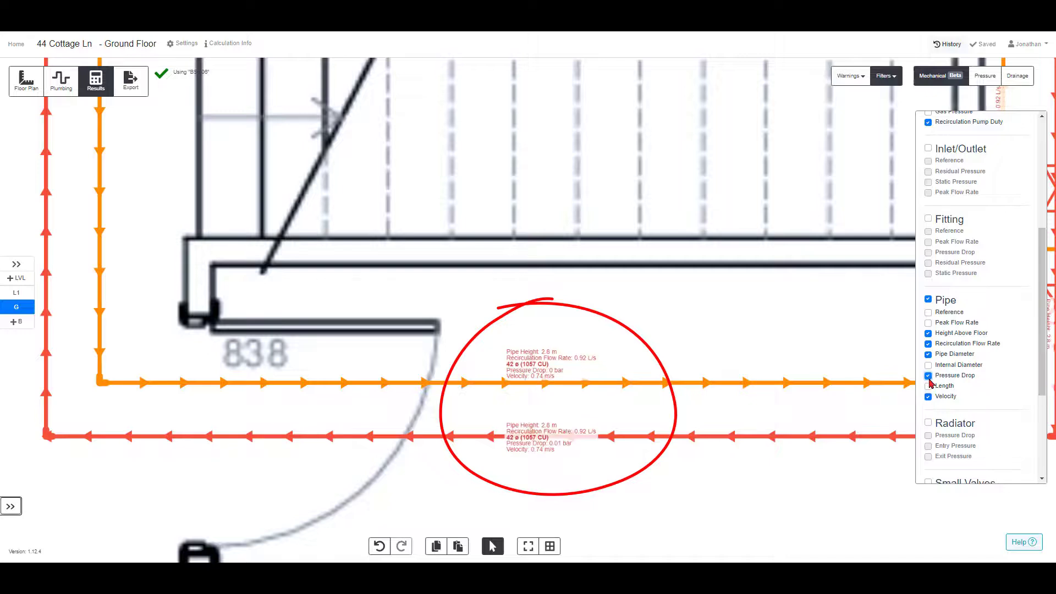
left_click(929, 385)
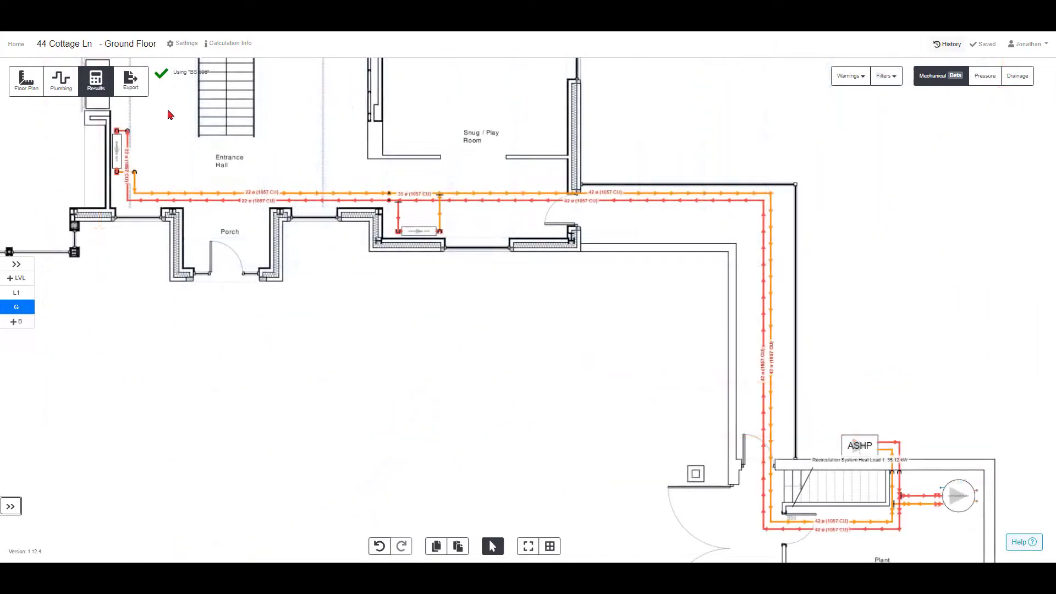
- Export the design as a PDF Download
left_click(130, 81)
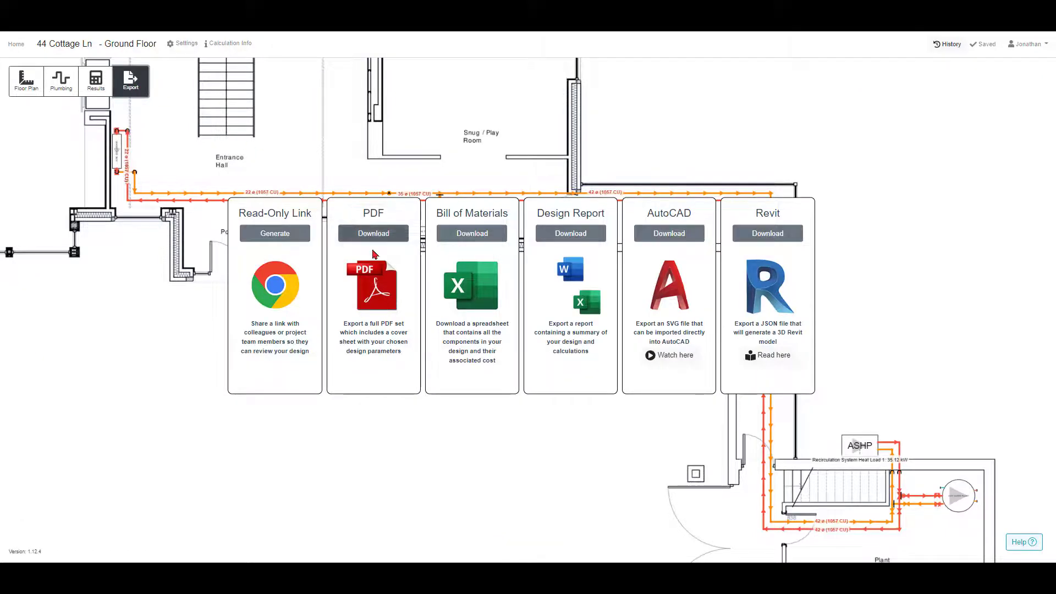
left_click(372, 233)
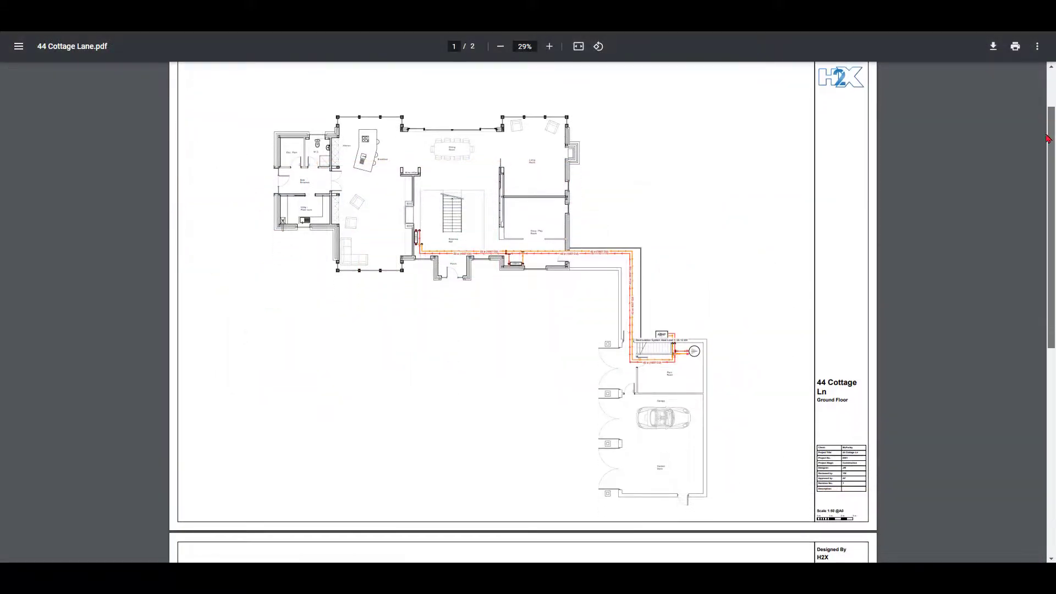
scroll("down", 3)
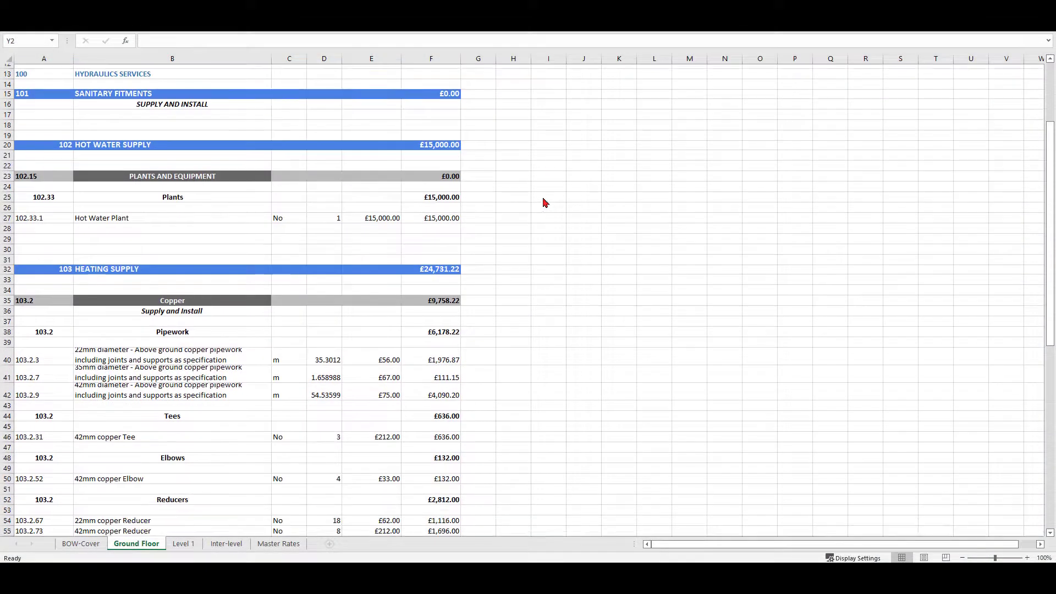
- Scroll the Ground Floor bill of materials to the valves, radiators and plant costs
scroll("down", 3)
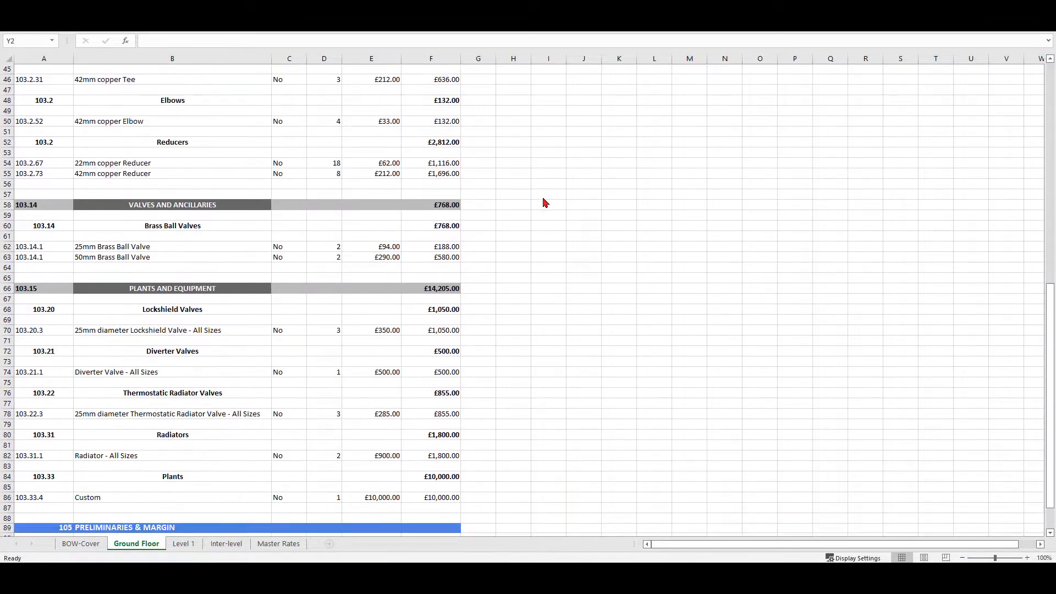